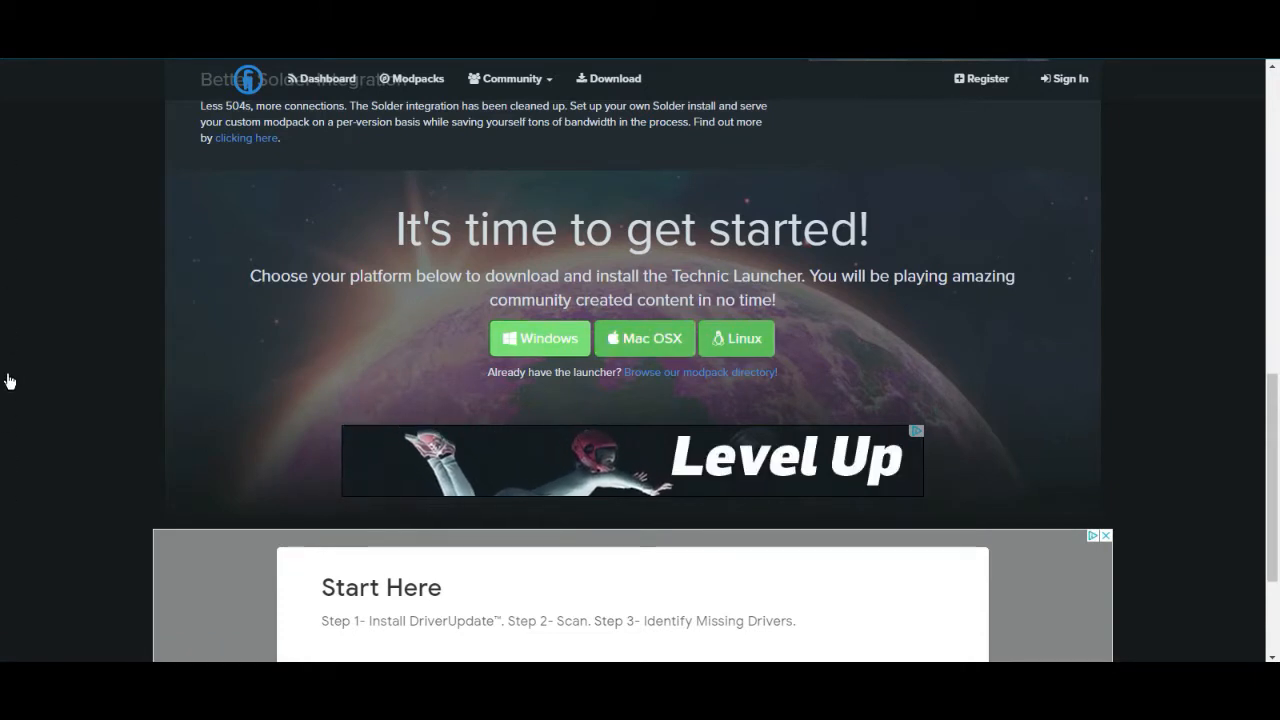
{"action": "mouse_move", "coordinate": [539, 337]}
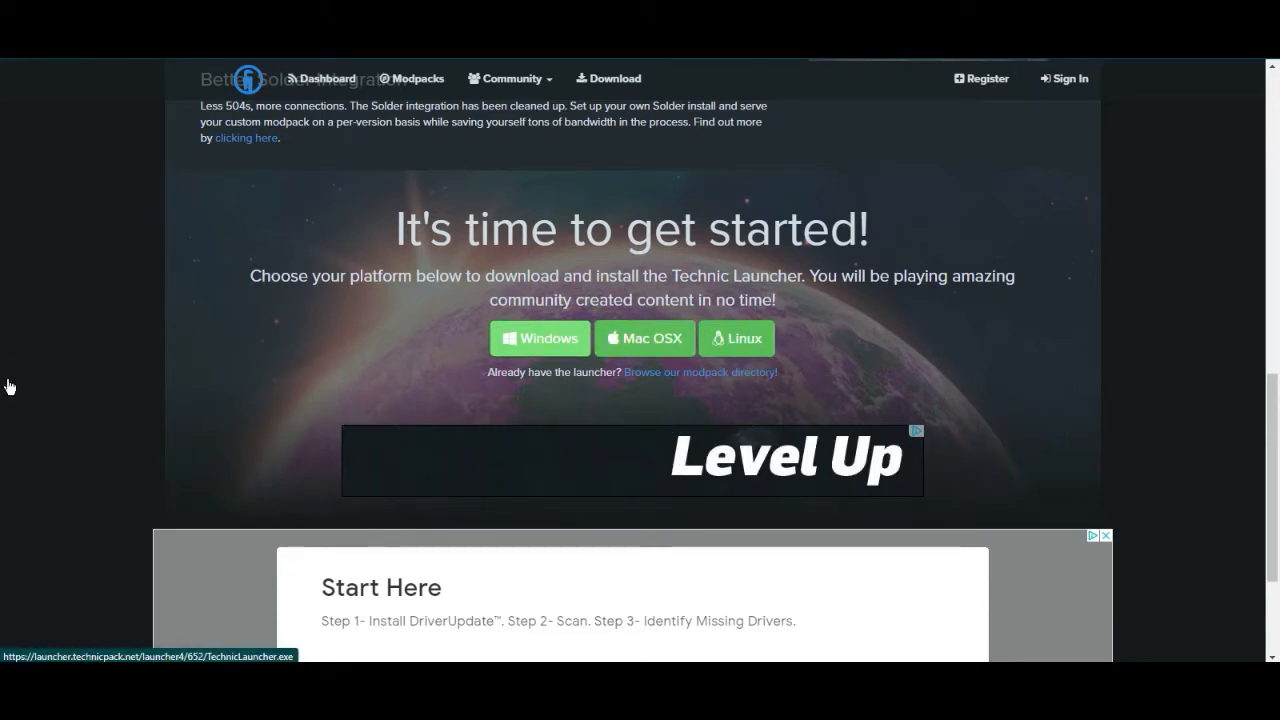
Step: Download the Windows version of the Technic Launcher from the Technic website
{"action": "left_click", "coordinate": [539, 338]}
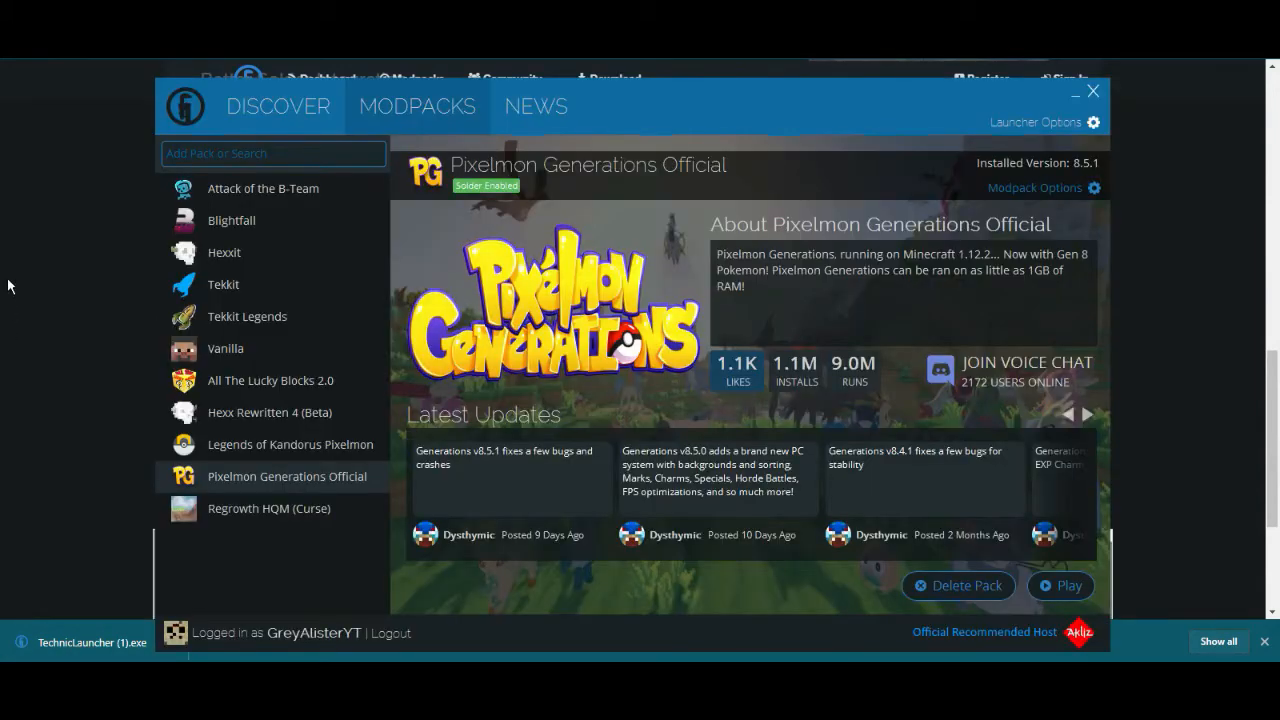
{"action": "left_click", "coordinate": [277, 106]}
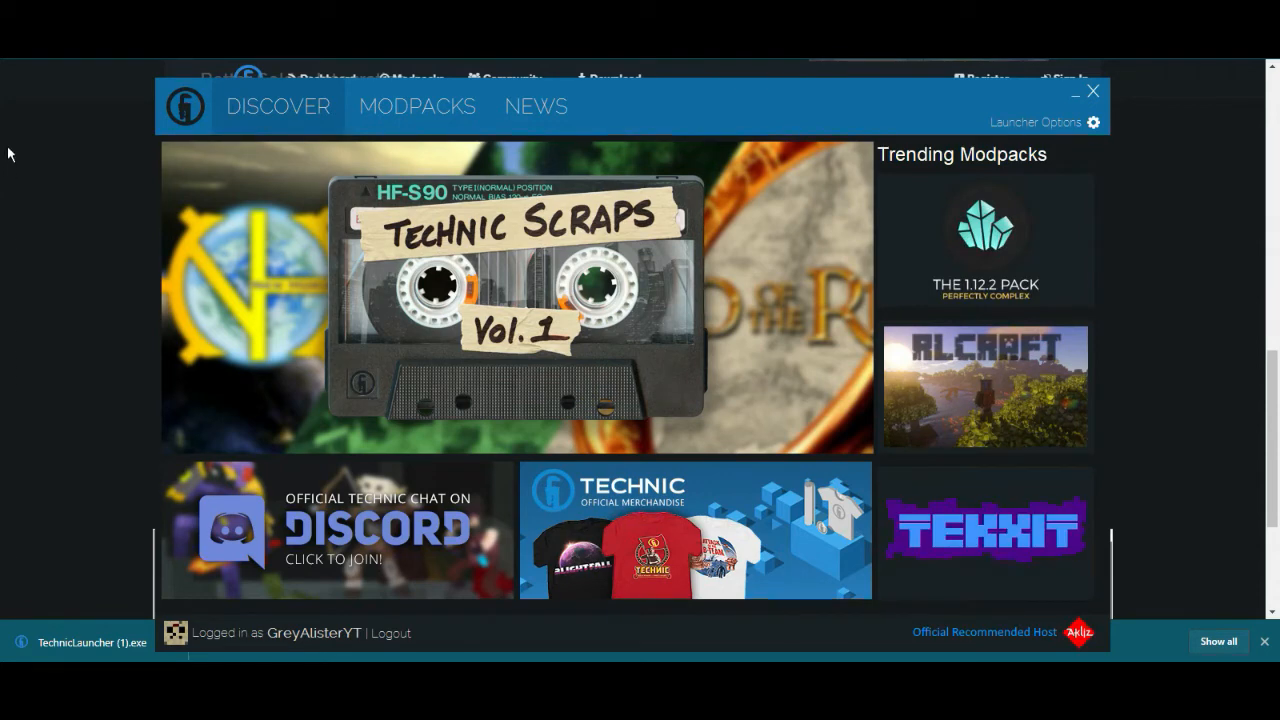
{"action": "left_click", "coordinate": [417, 106]}
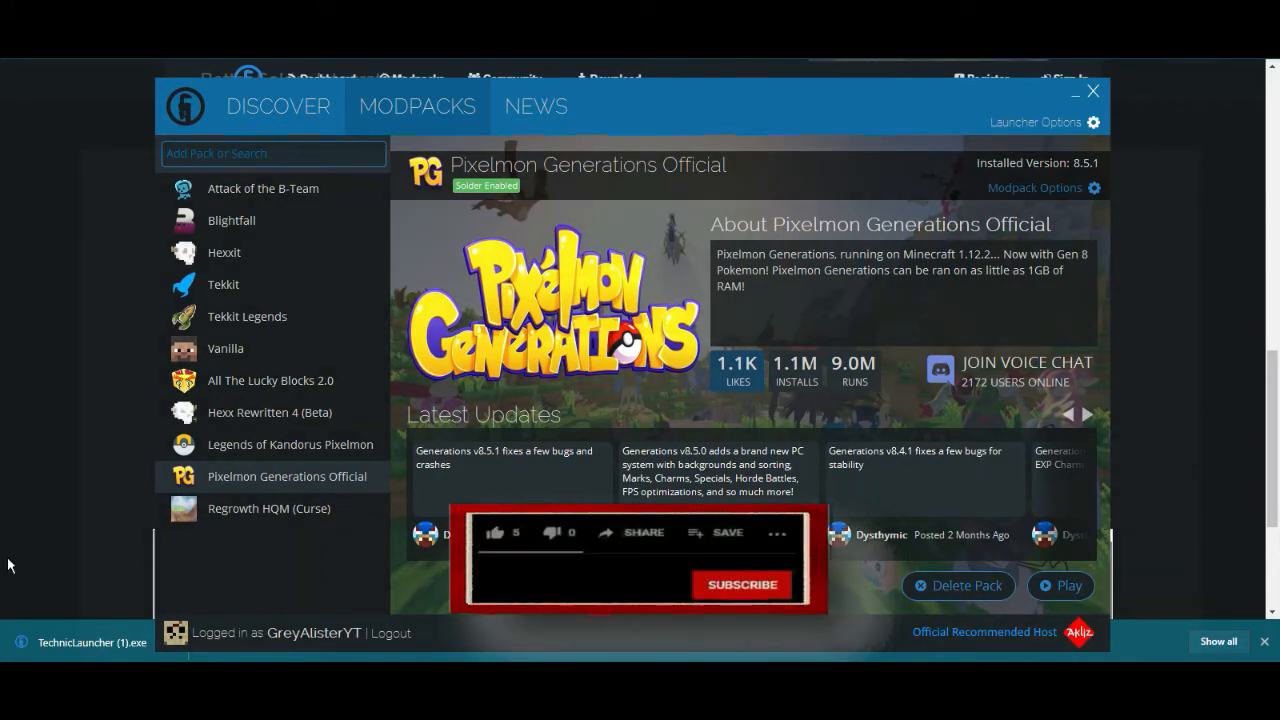
Step: Search the Technic modpack list for 'Pixelmon'
{"action": "left_click", "coordinate": [494, 532]}
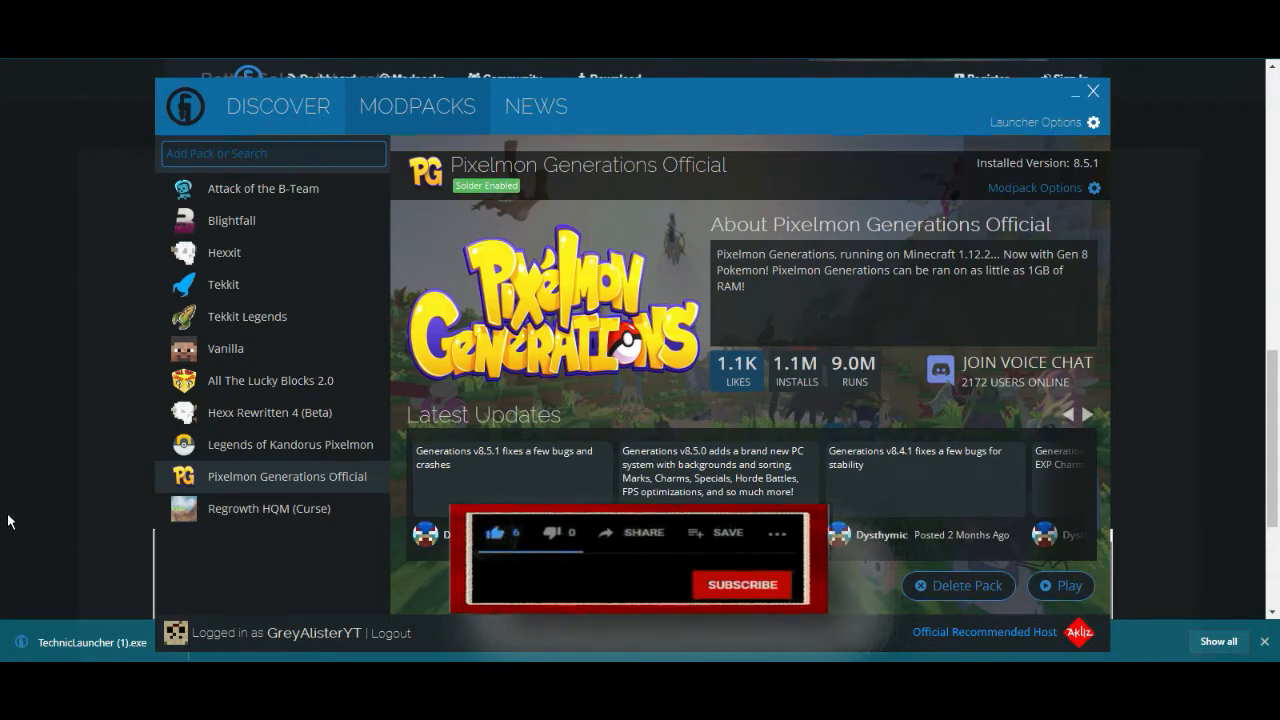
{"action": "left_click", "coordinate": [273, 153]}
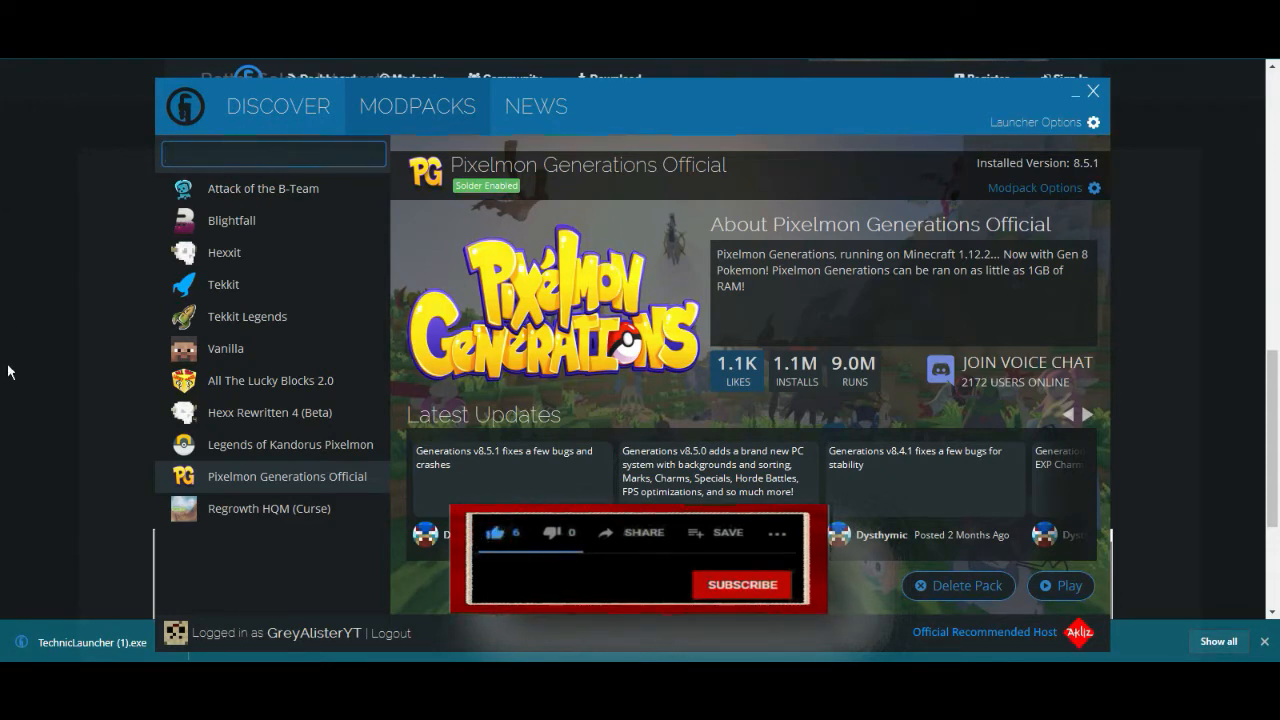
{"action": "left_click", "coordinate": [742, 584]}
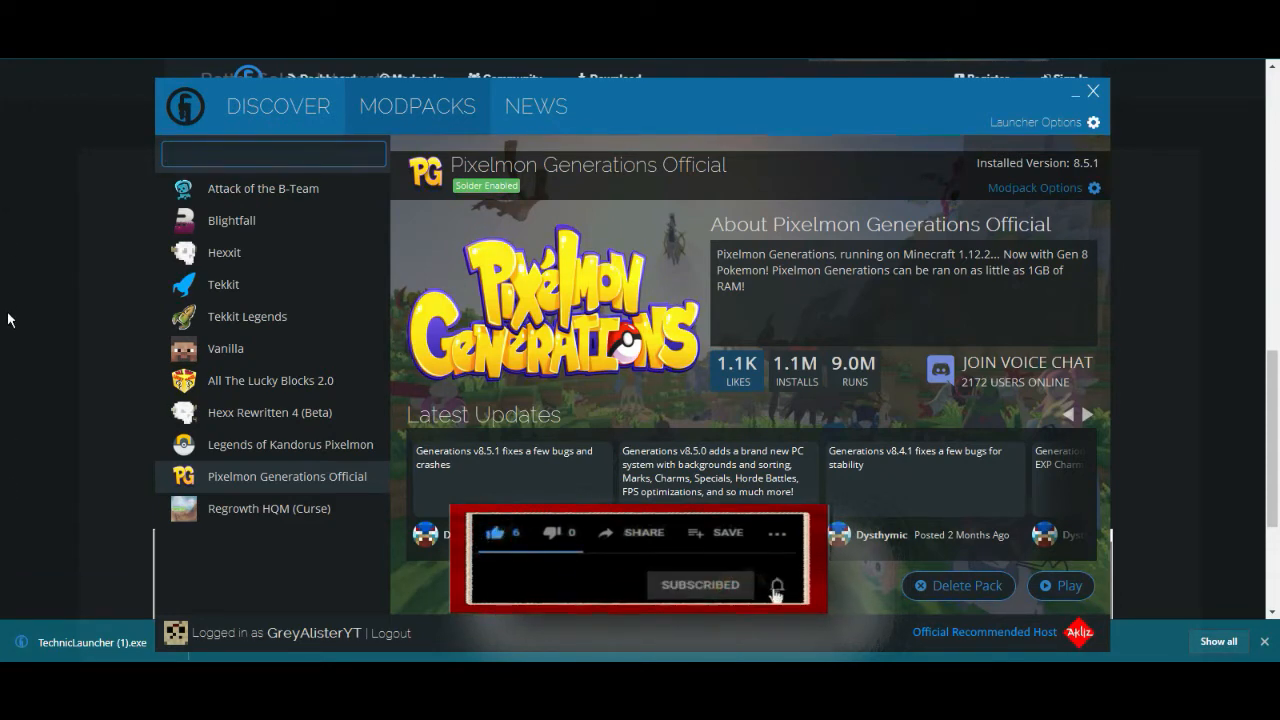
{"action": "type", "text": "Pixelmon generations official"}
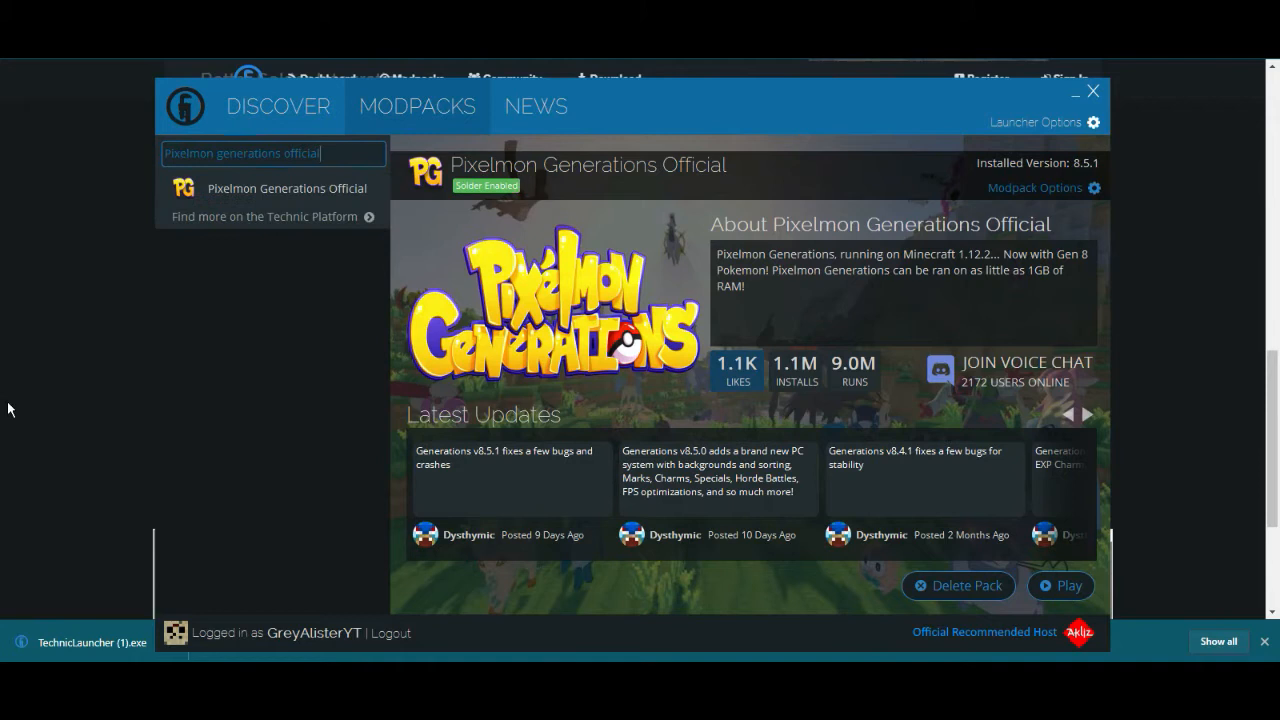
{"action": "left_click", "coordinate": [296, 188]}
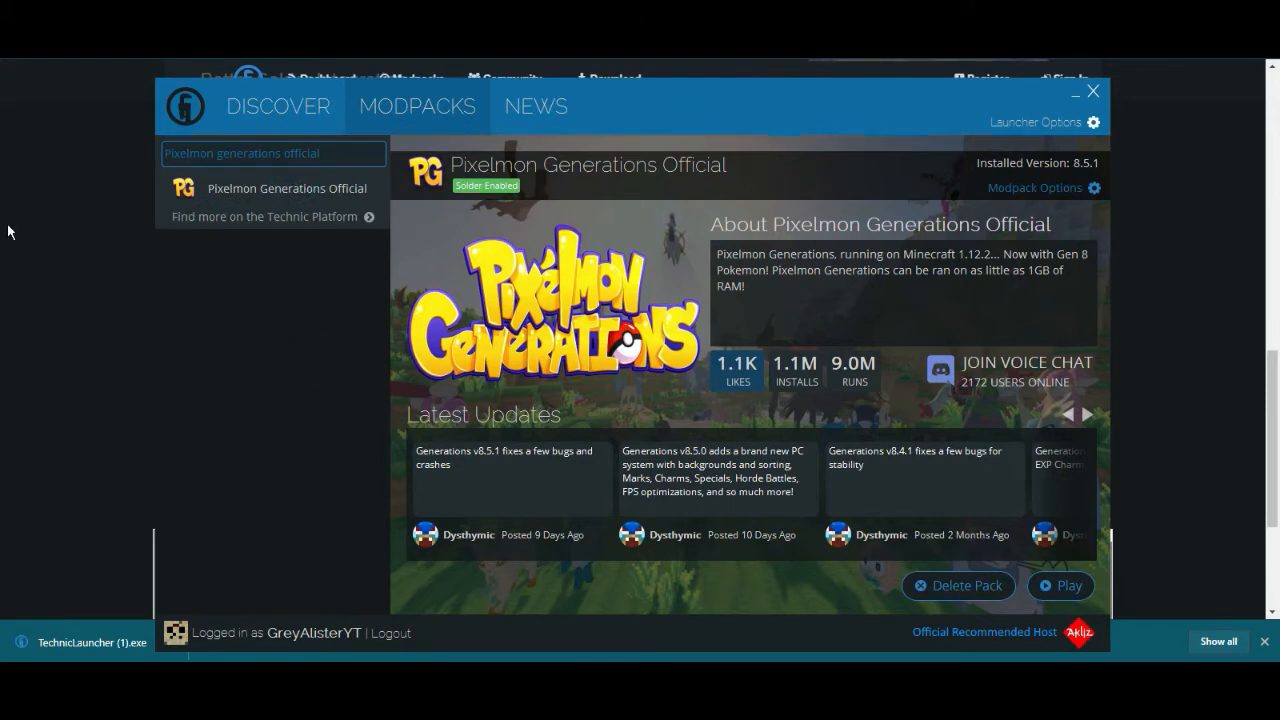
{"action": "mouse_move", "coordinate": [8, 291]}
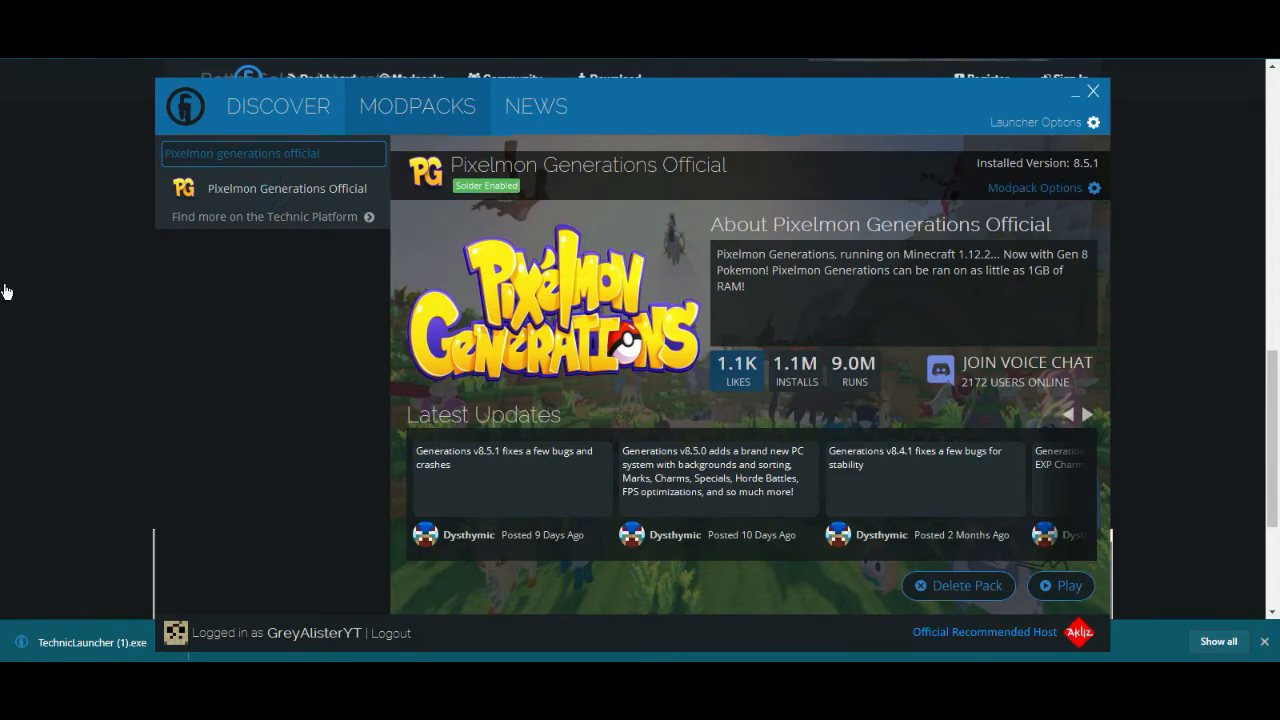
{"action": "mouse_move", "coordinate": [8, 613]}
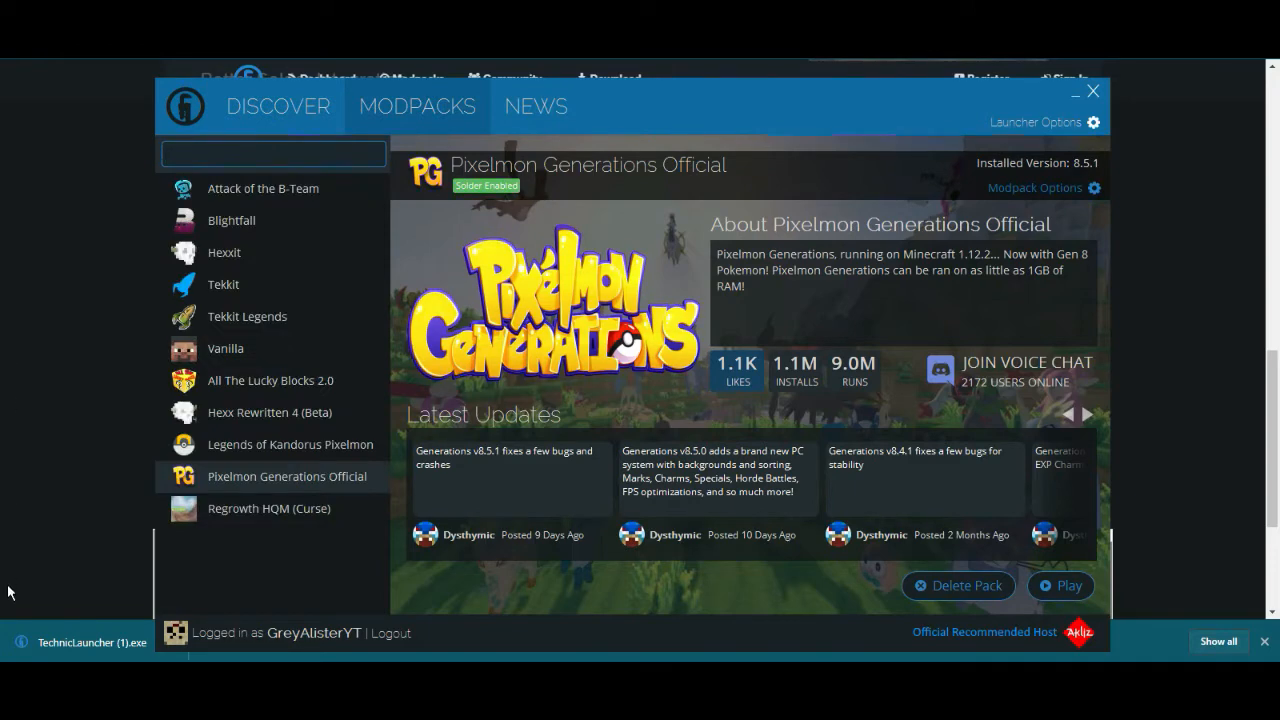
Step: Look at the Legends of Kandorus pack, then pick Pixelmon Generations Official
{"action": "left_click", "coordinate": [290, 444]}
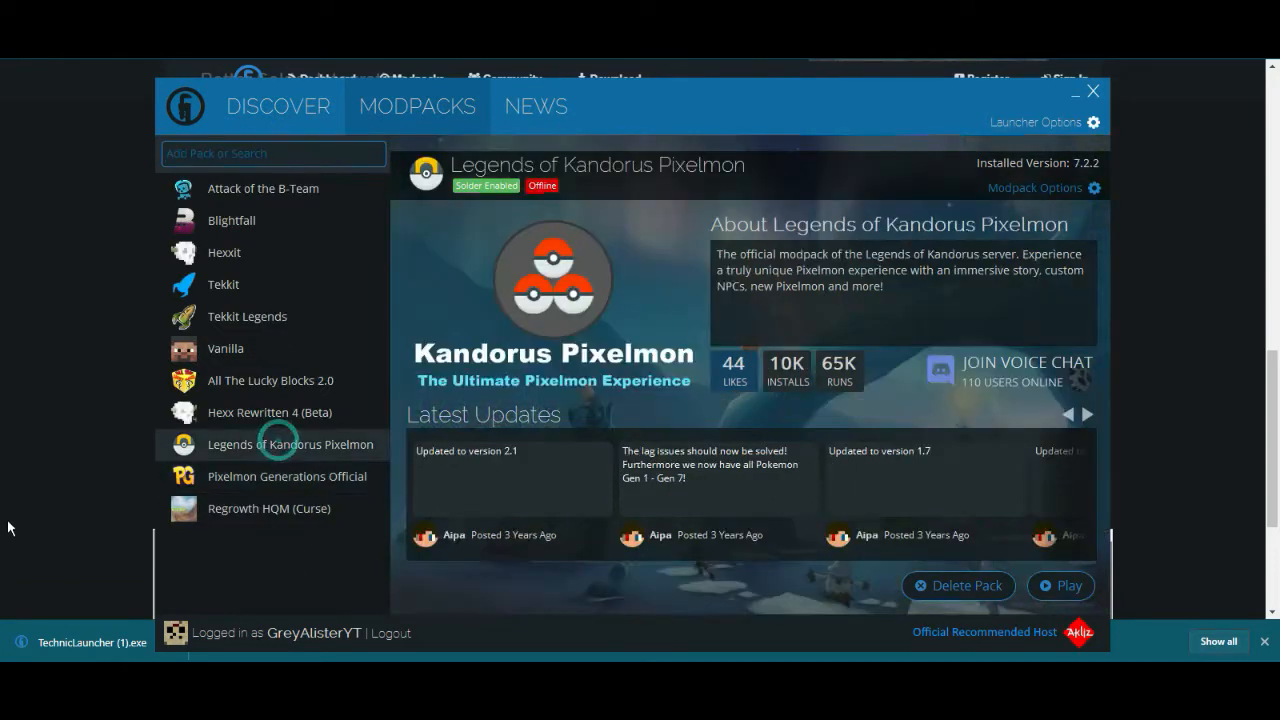
{"action": "left_click", "coordinate": [286, 476]}
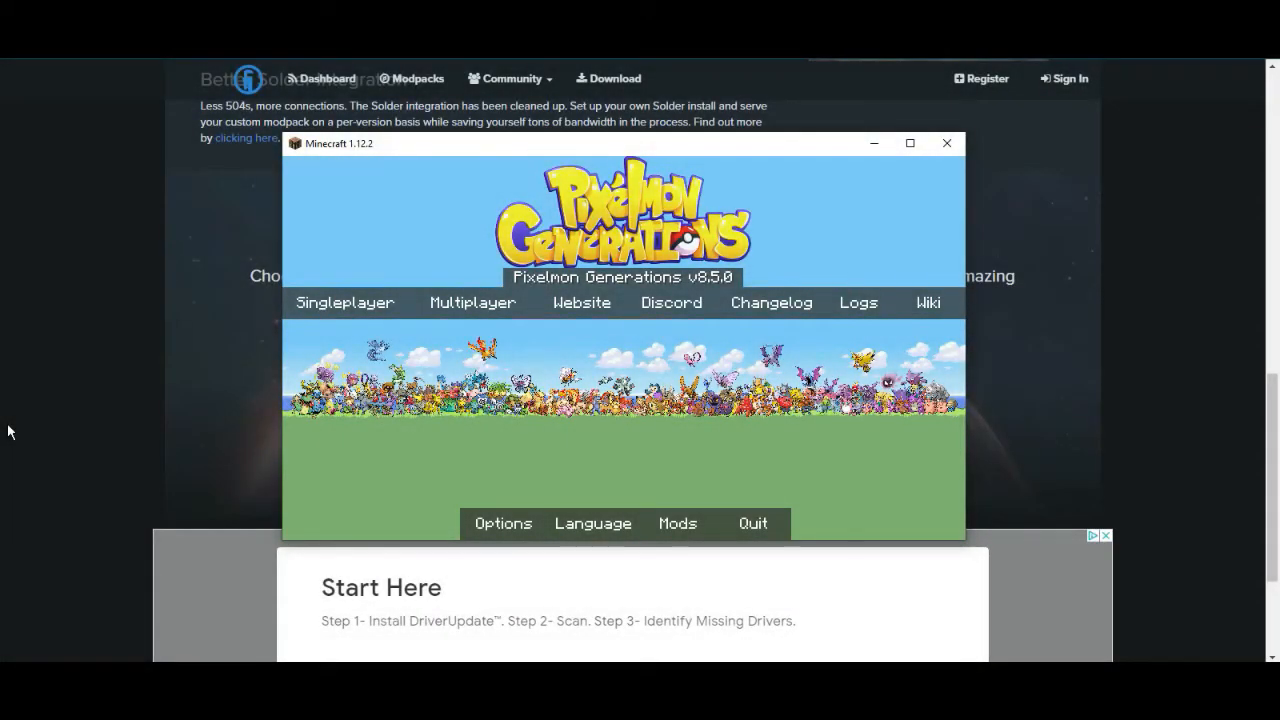
{"action": "mouse_move", "coordinate": [8, 444]}
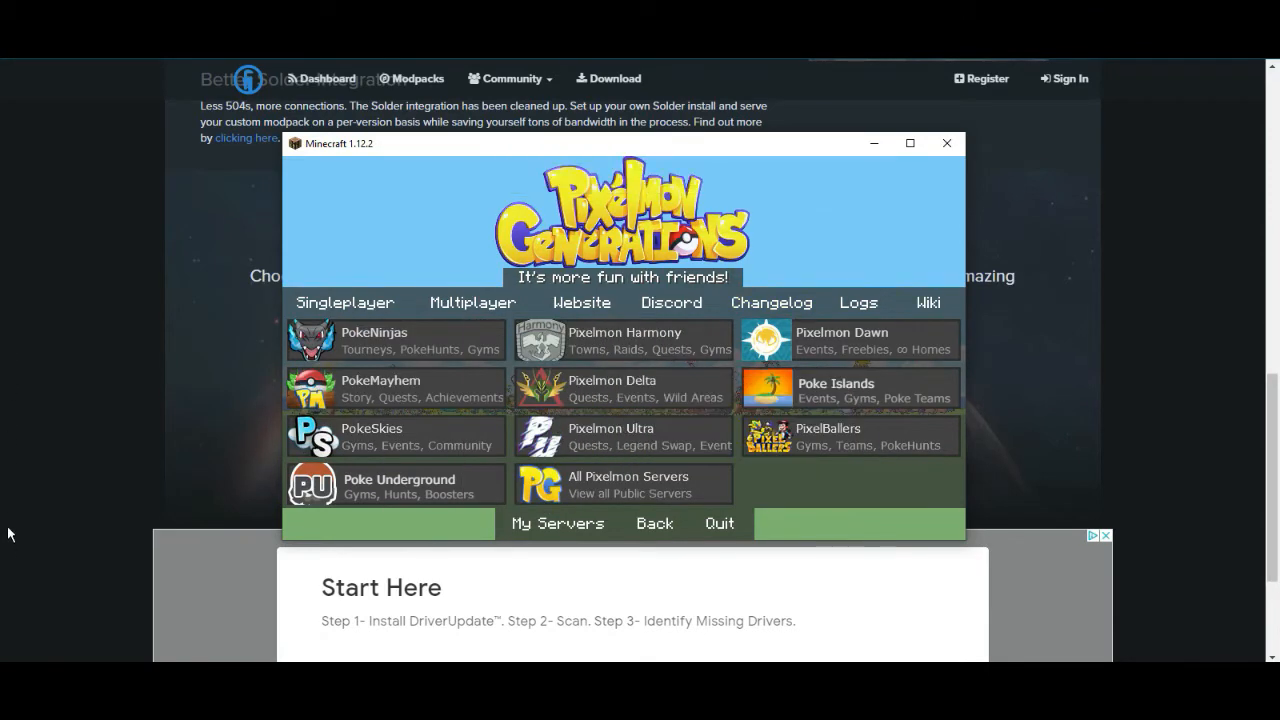
Step: Open the saved multiplayer server list from the Pixelmon main menu
{"action": "left_click", "coordinate": [472, 302]}
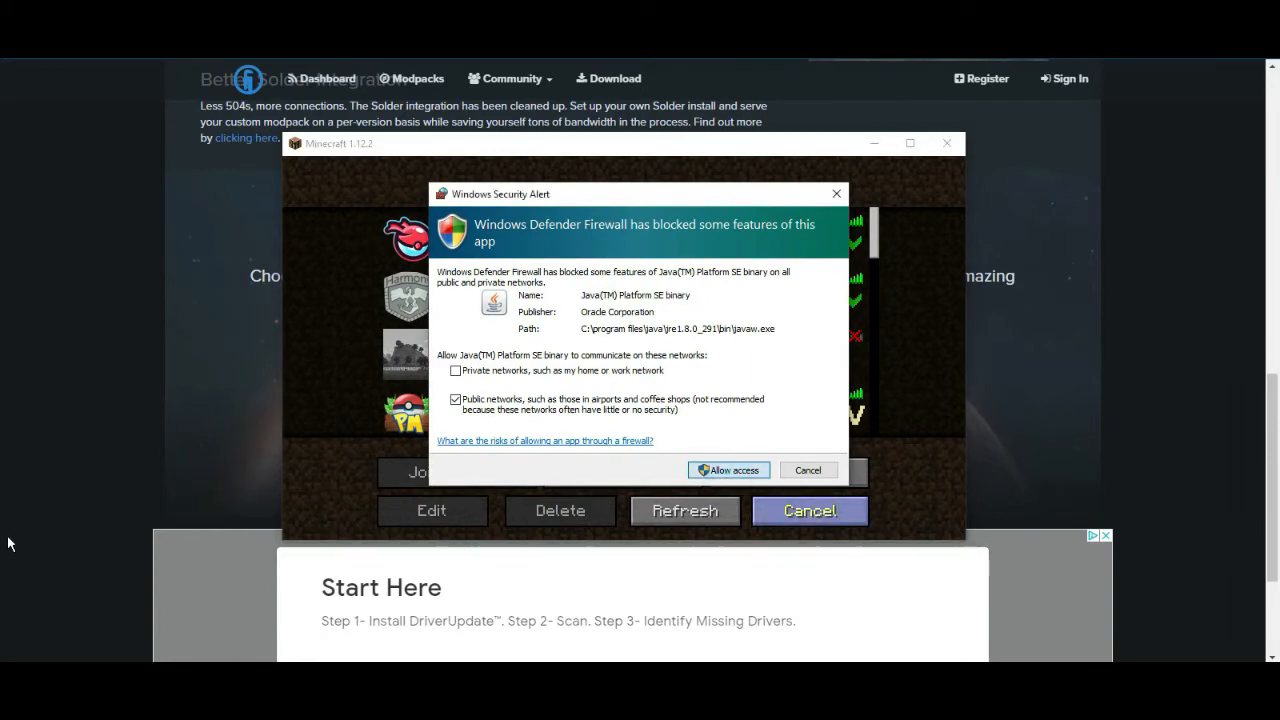
Step: Allow Java access on the Windows Defender Firewall alert
{"action": "left_click", "coordinate": [729, 470]}
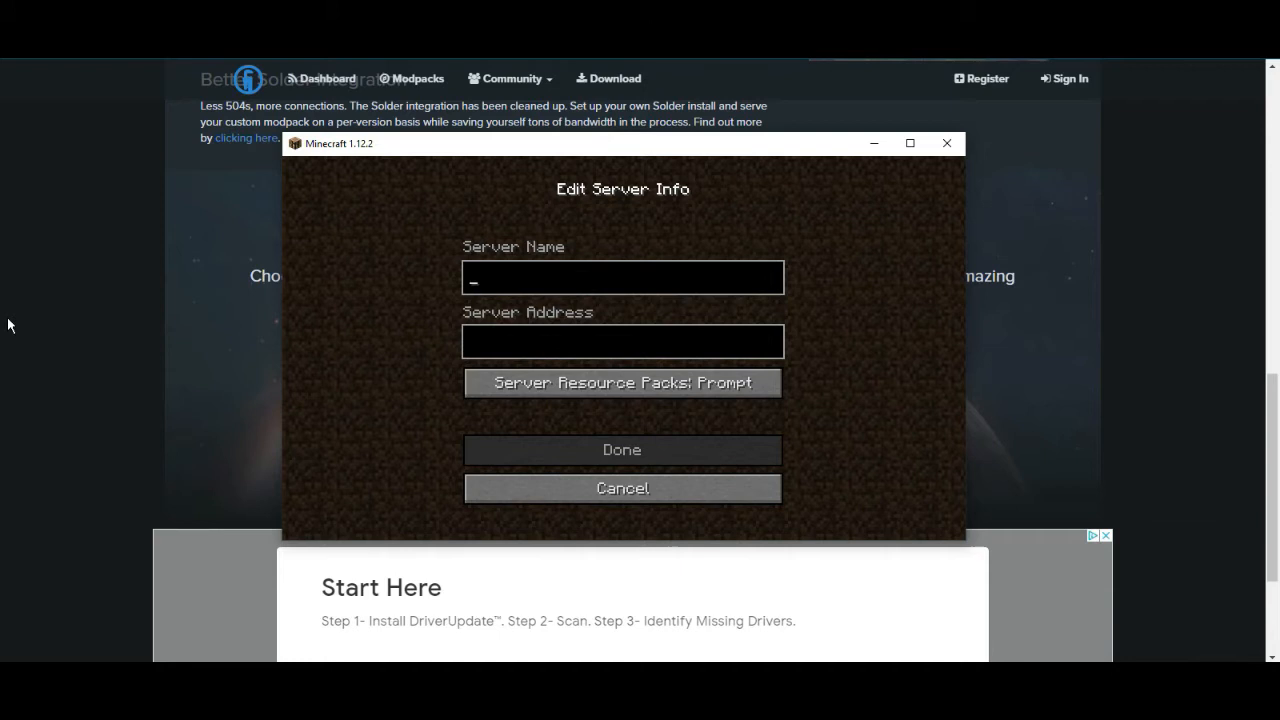
Step: Name the new server entry 'Gerey's Pixelmon Server', trimming the extra text
{"action": "type", "text": "Ge"}
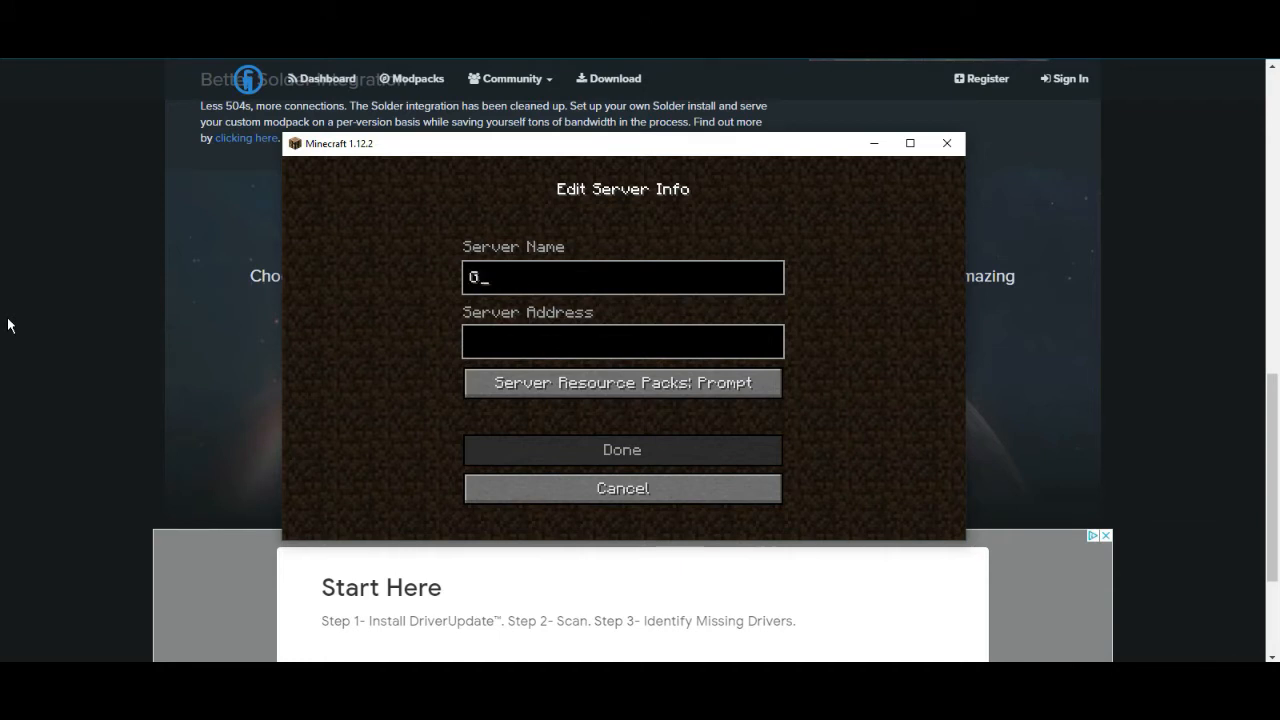
{"action": "type", "text": "rey's"}
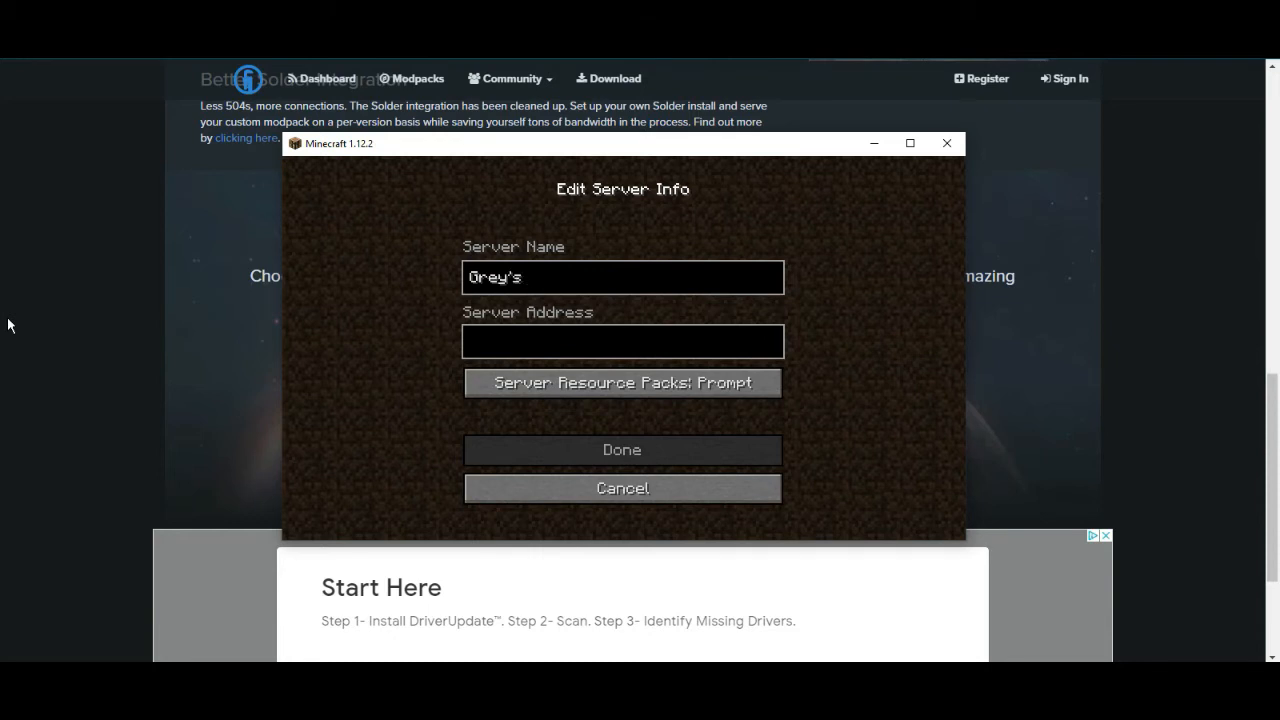
{"action": "type", "text": "Pixel"}
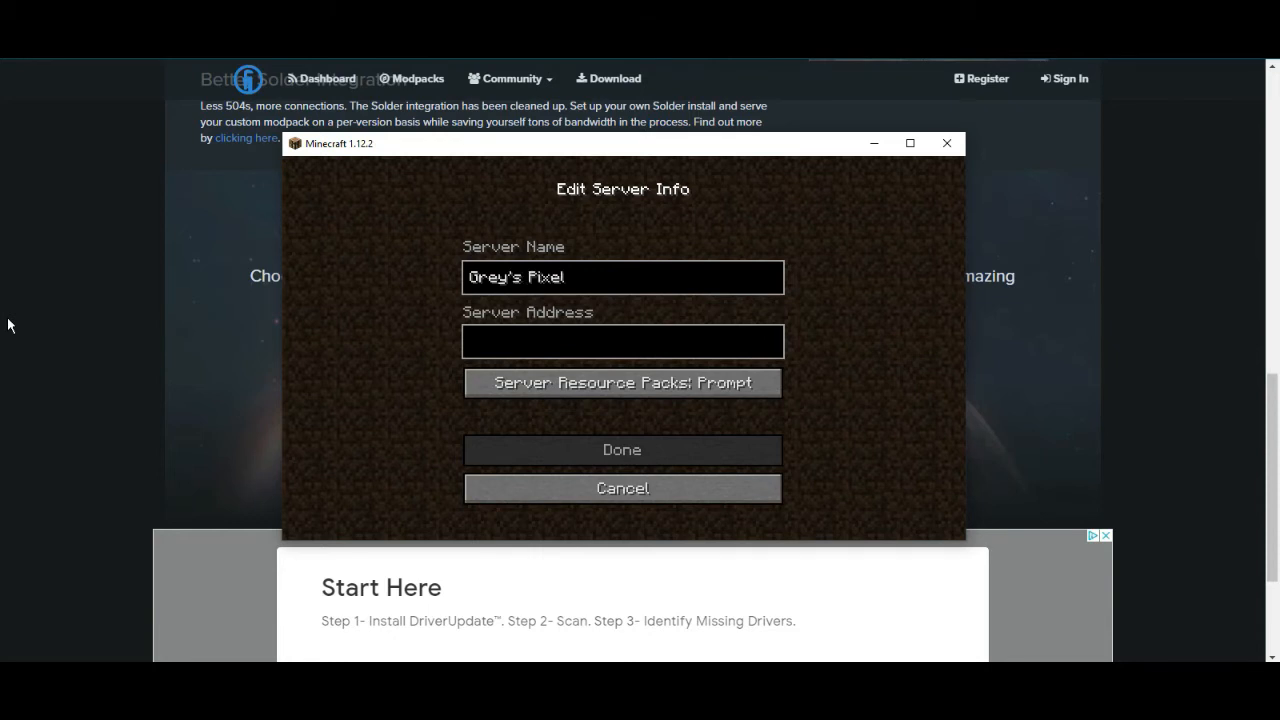
{"action": "type", "text": "mon Server"}
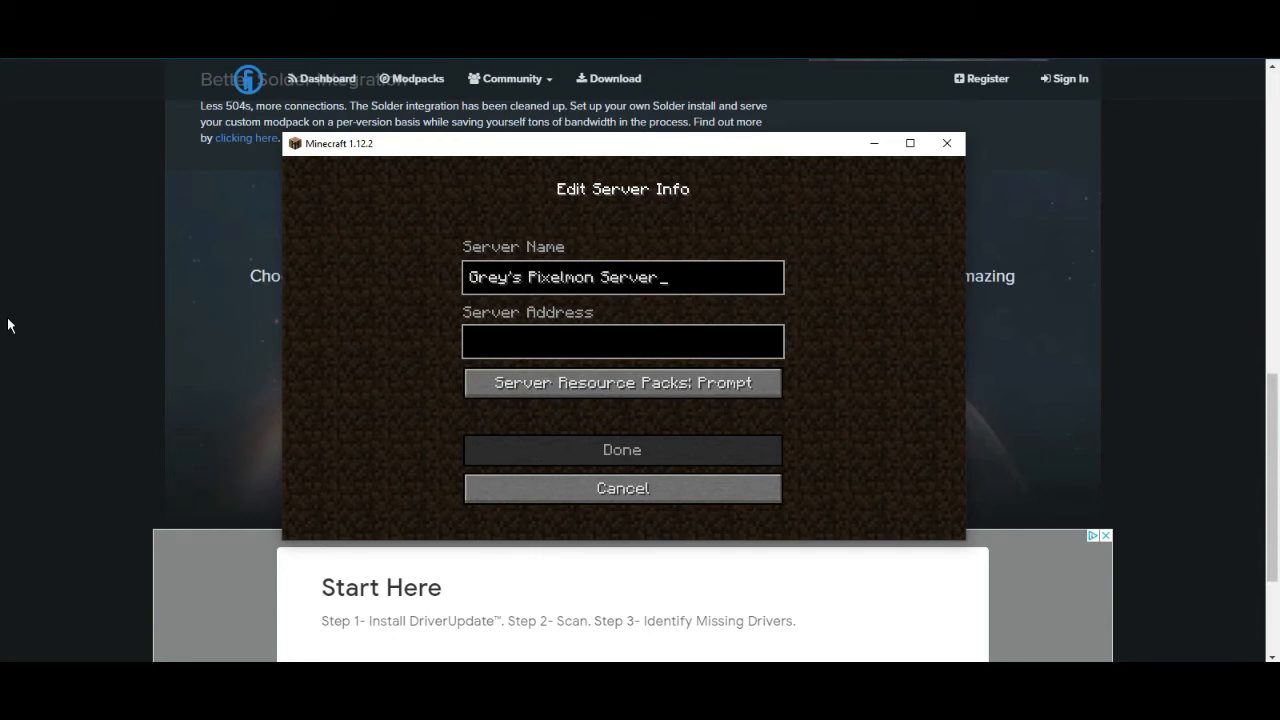
{"action": "key", "text": "backspace"}
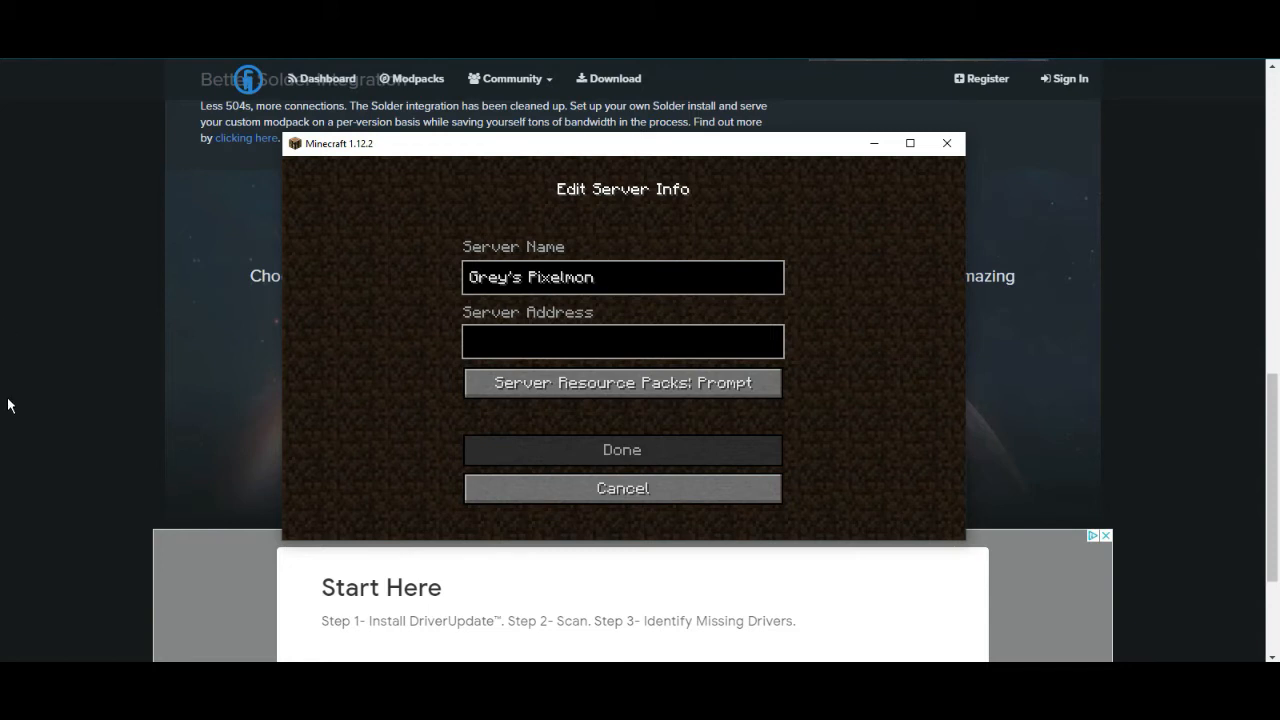
{"action": "mouse_move", "coordinate": [8, 380]}
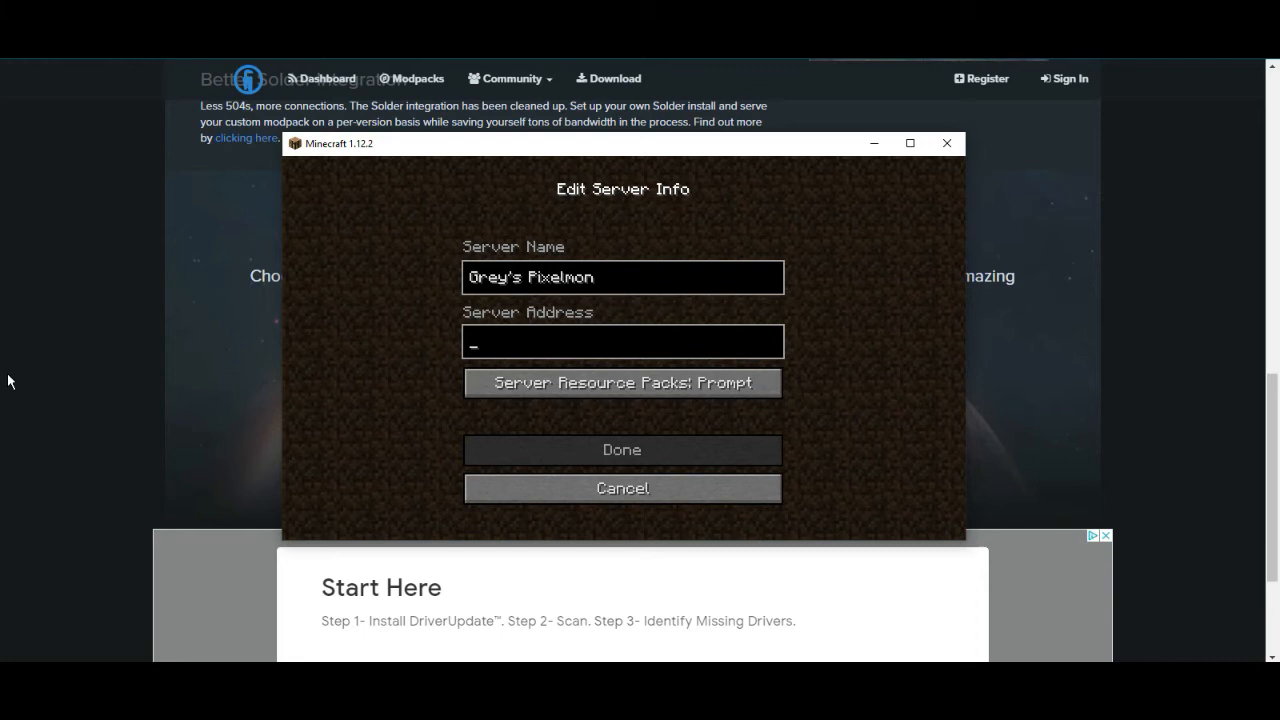
Step: Enter the GreysPixelmon.aternos address and save the server entry
{"action": "type", "text": "Greys"}
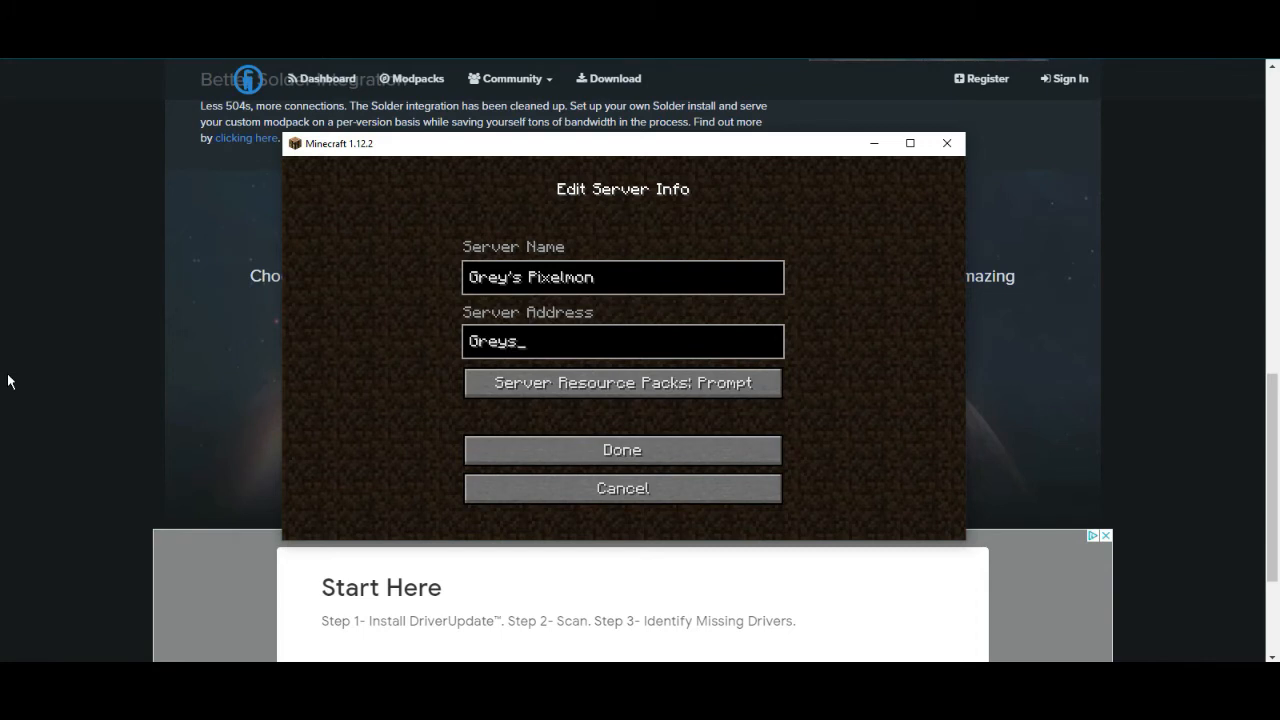
{"action": "type", "text": "Pixelmon"}
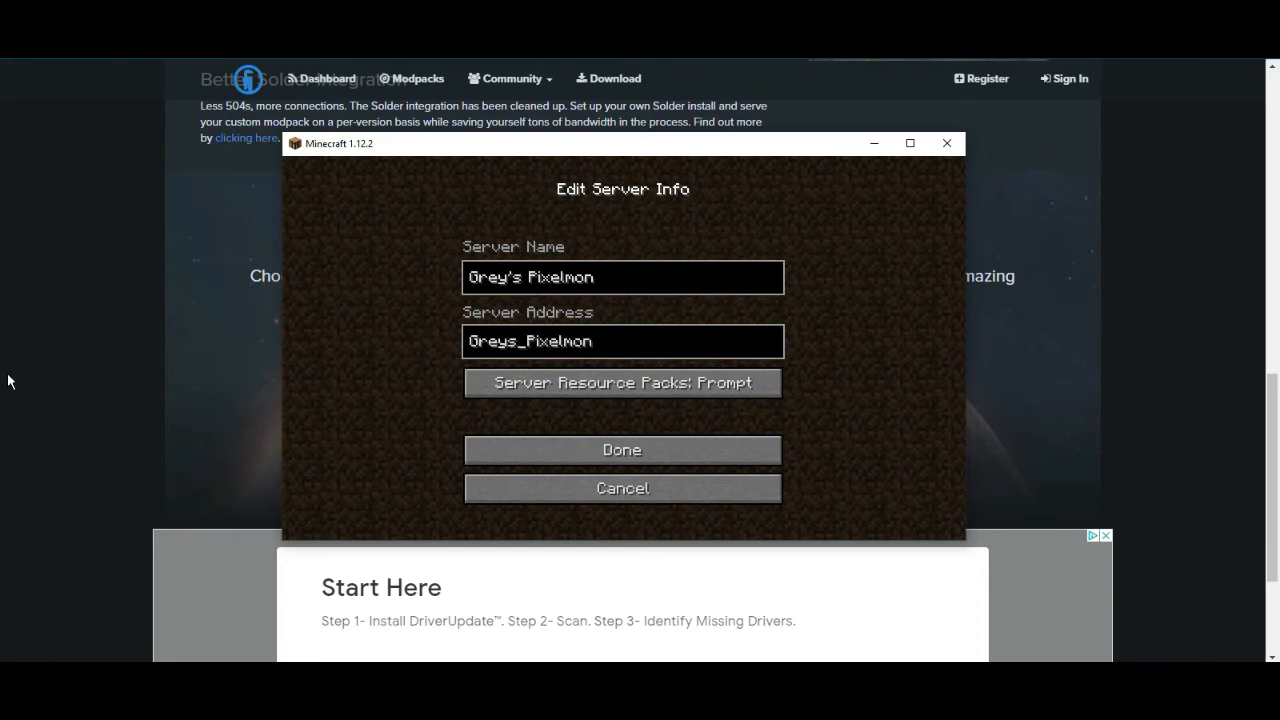
{"action": "type", "text": ".aternos.me"}
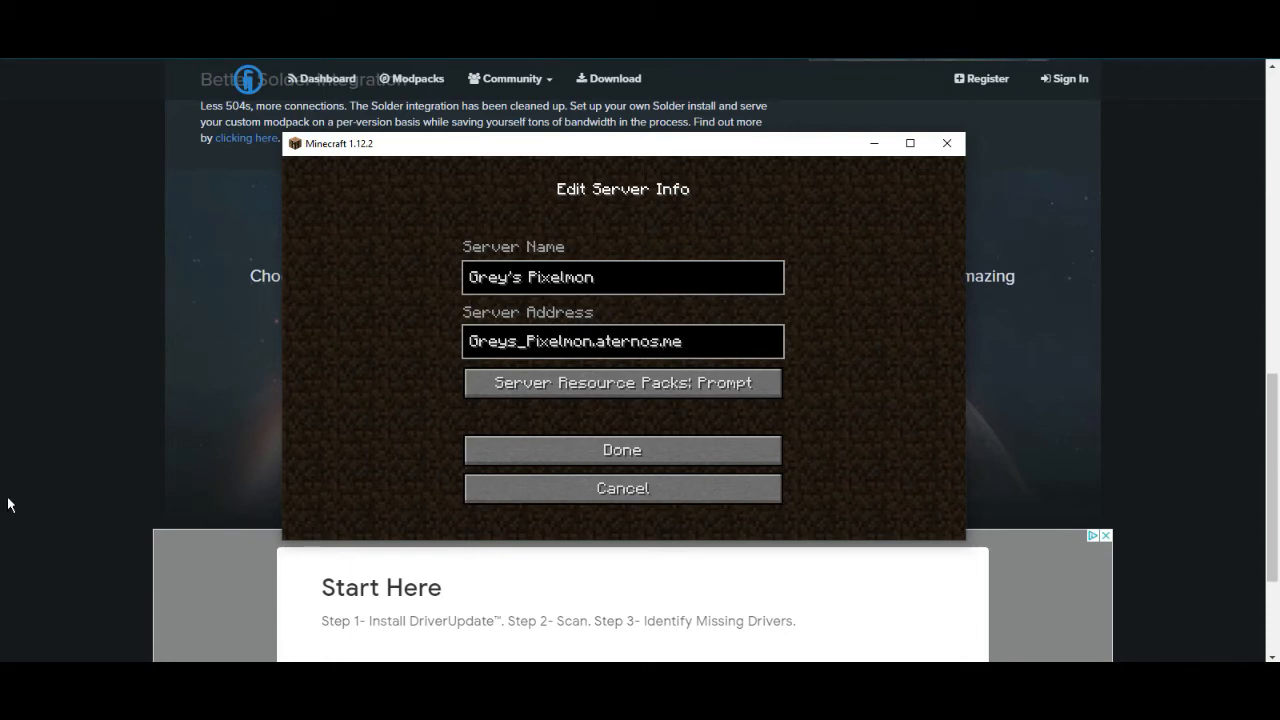
{"action": "left_click", "coordinate": [621, 449]}
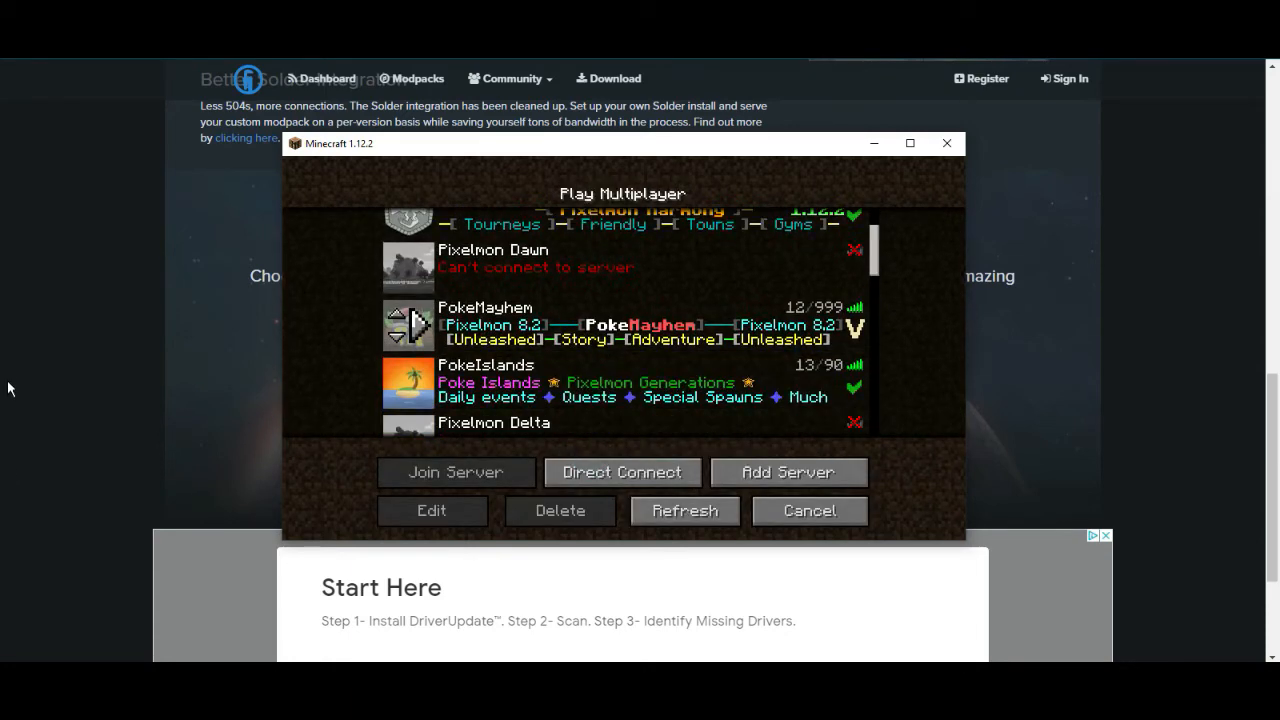